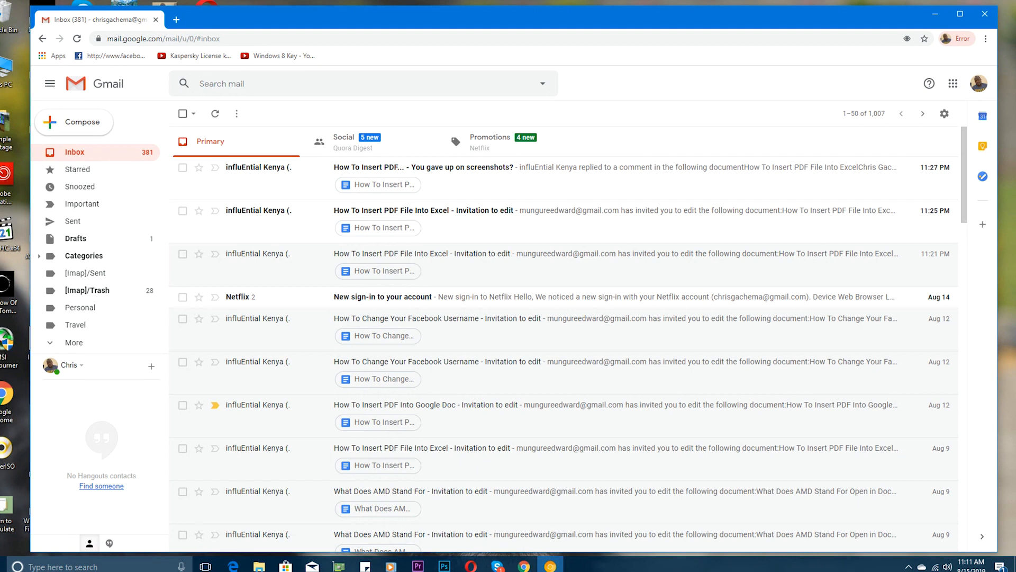
mouse_move(835, 151)
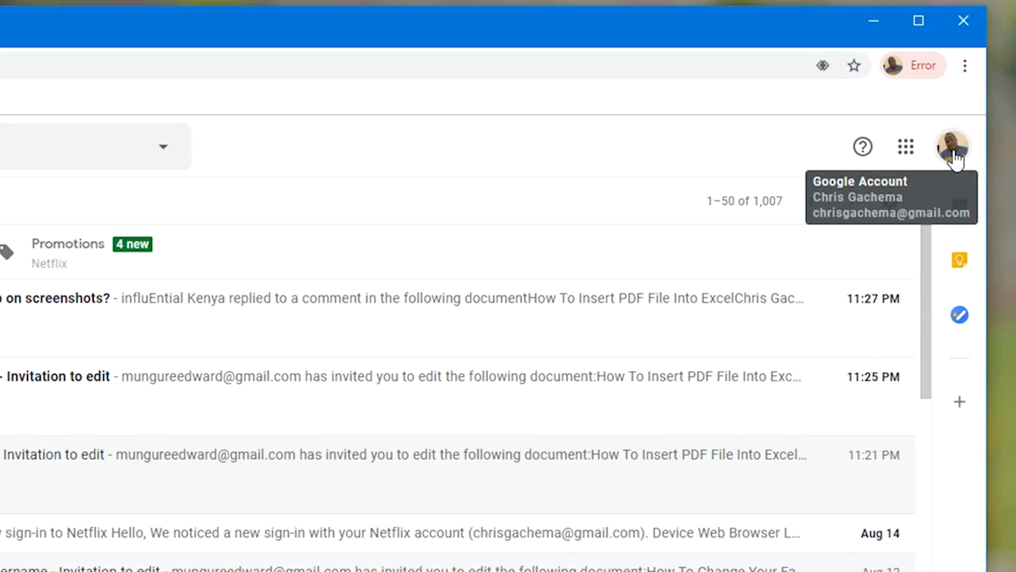
- Sign out of the Gmail account from the profile panel in the desktop browser
left_click(953, 146)
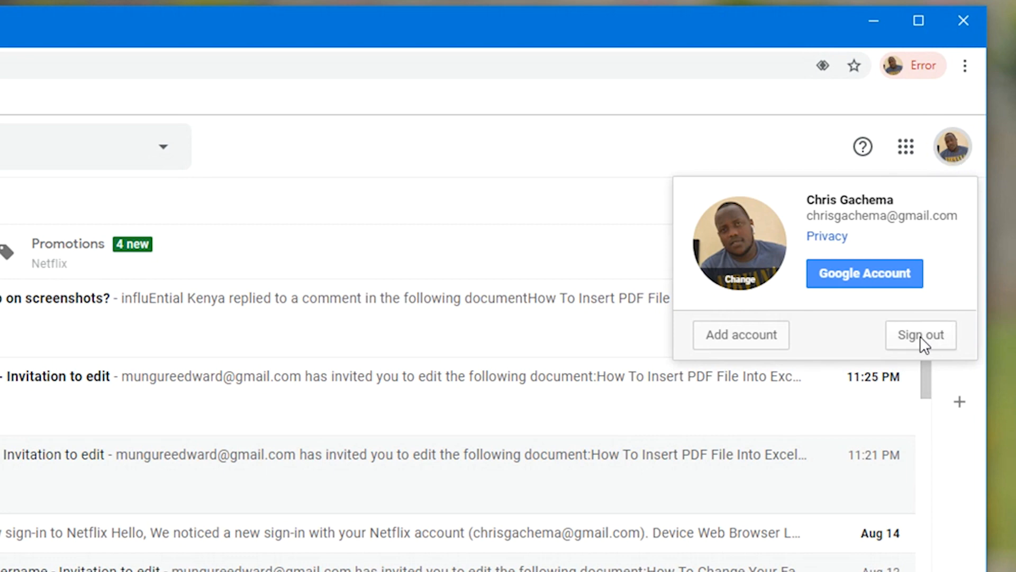
left_click(920, 336)
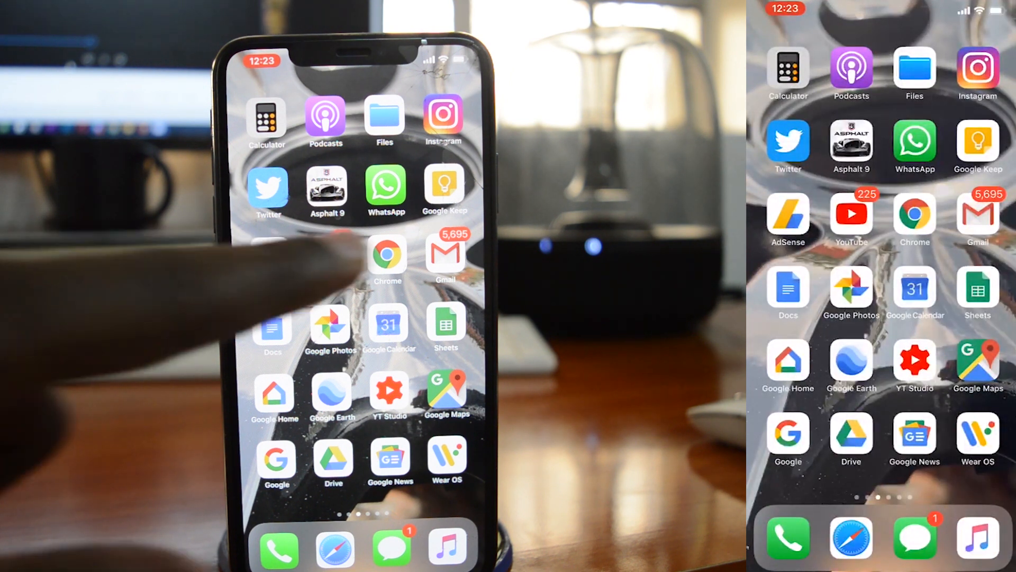
- Launch the Gmail app from the iPhone home screen to reach the Primary inbox
left_click(444, 253)
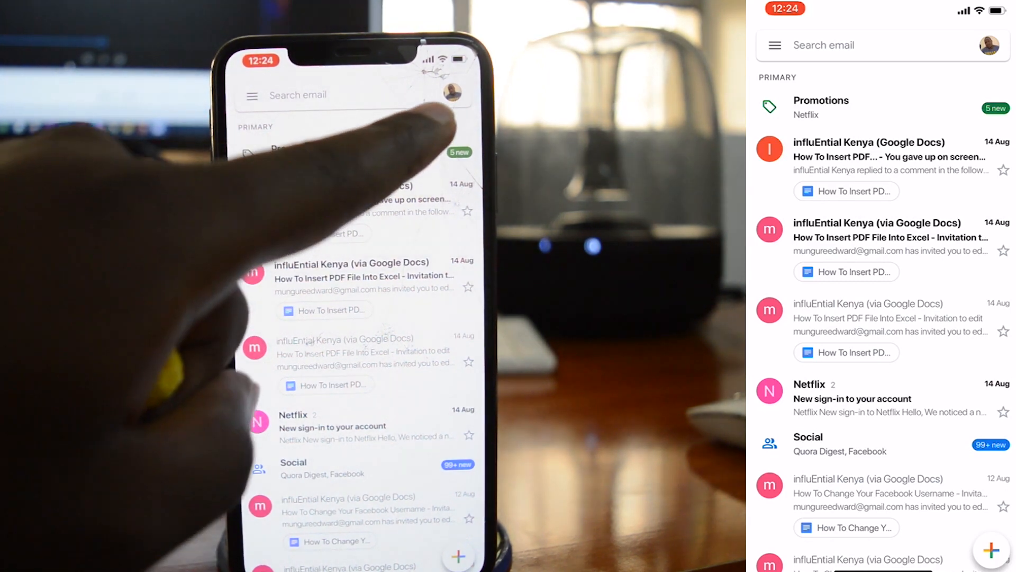
- Remove the first Gmail account from this device via Manage accounts, confirming Remove
left_click(987, 45)
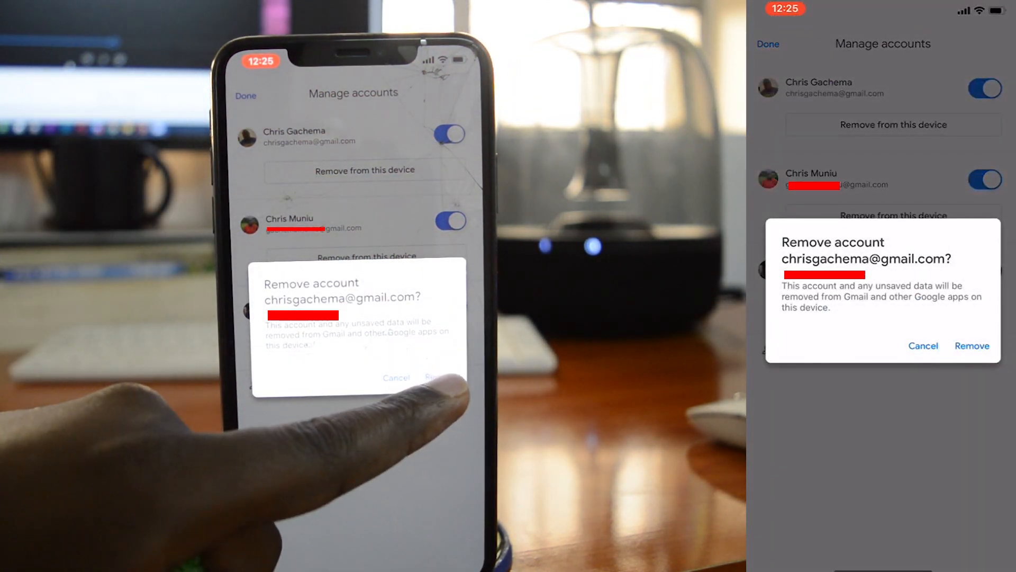
left_click(972, 345)
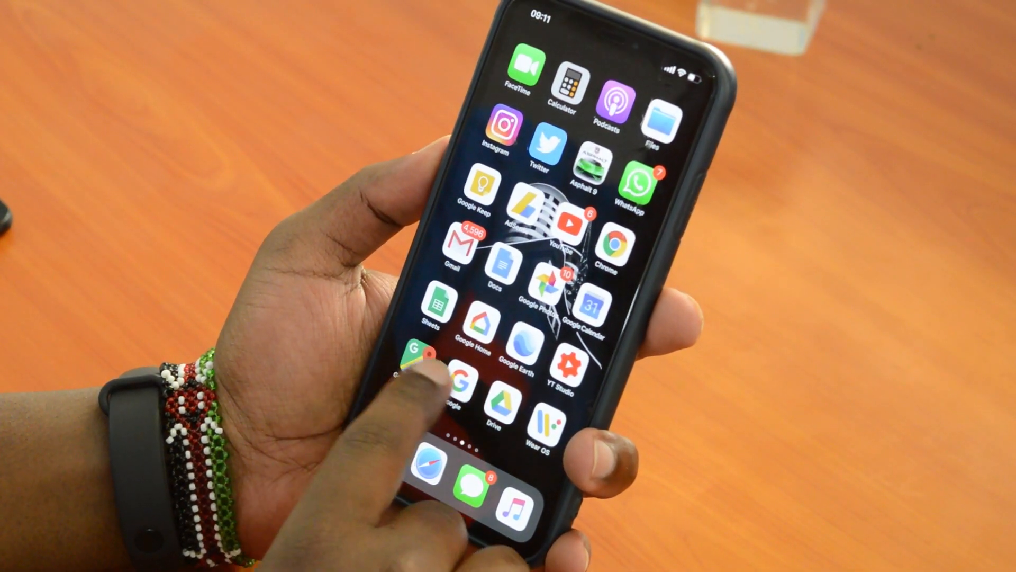
- Return to the desktop Gmail inbox and move down the message list
scroll("right", 3)
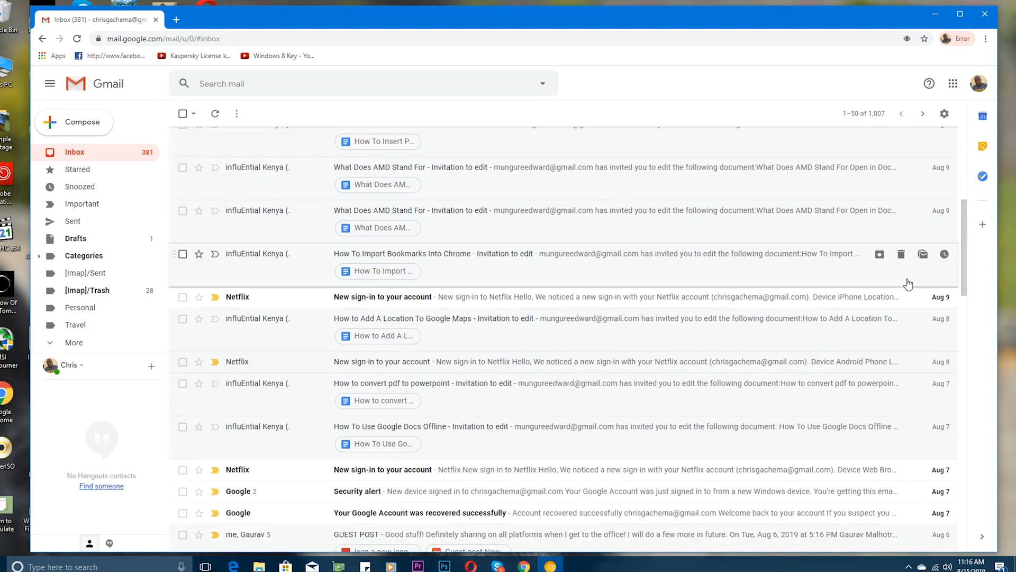
- Scroll to the inbox footer showing Last account activity and one other open location
scroll("down", 3)
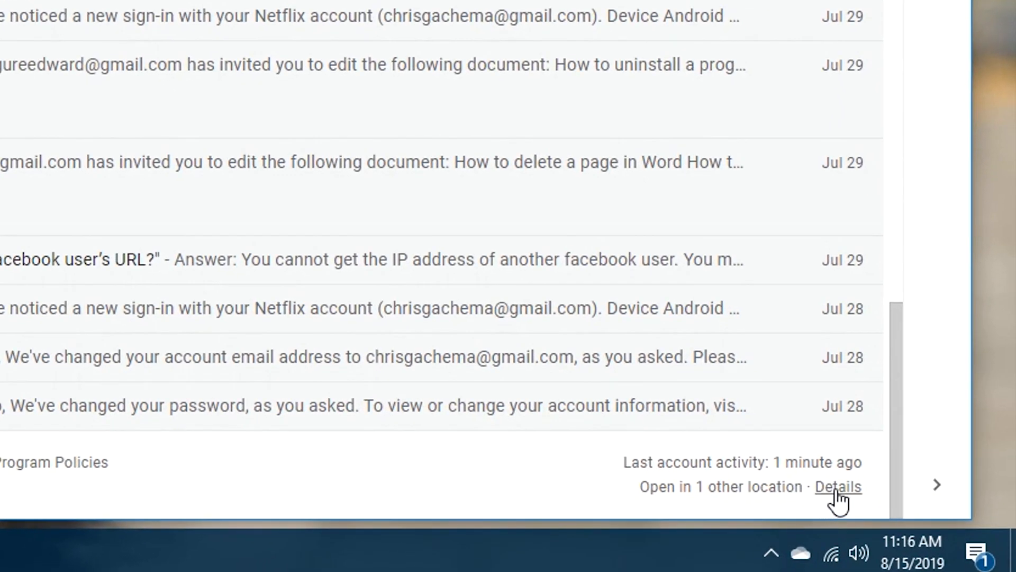
- From the Last account activity Details window, sign out all other Gmail web sessions
left_click(837, 487)
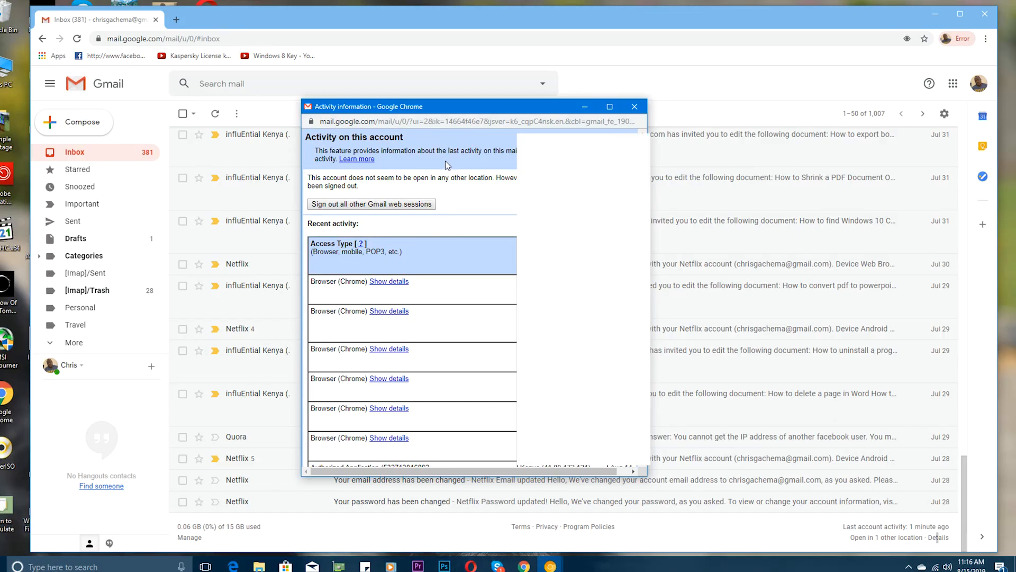
mouse_move(398, 210)
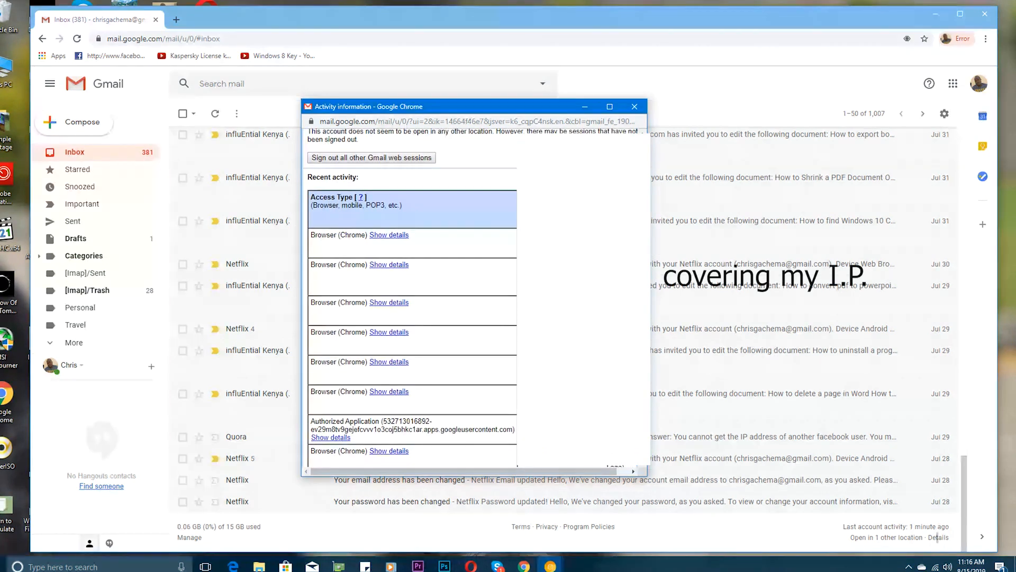
scroll("down", 3)
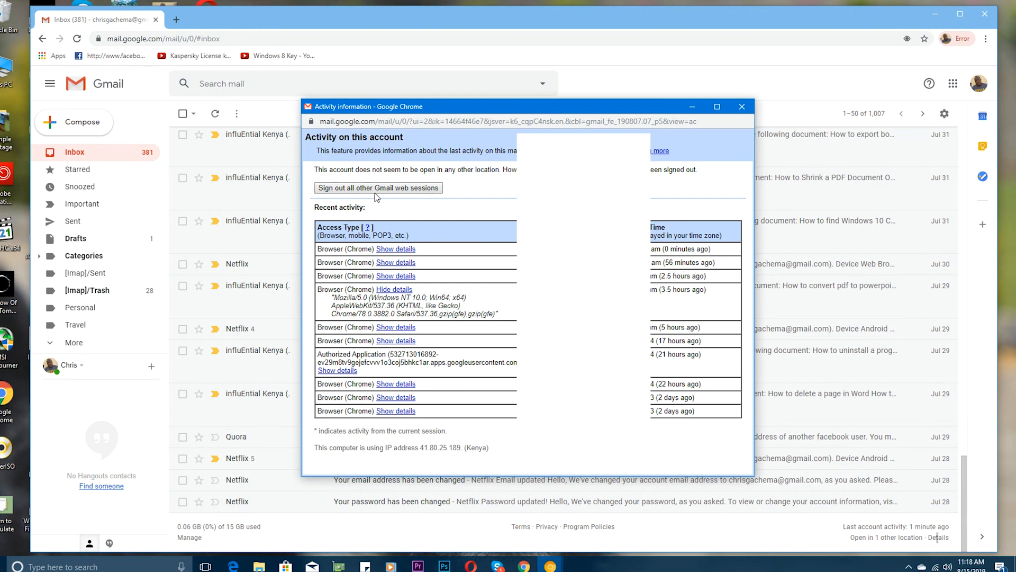
mouse_move(375, 190)
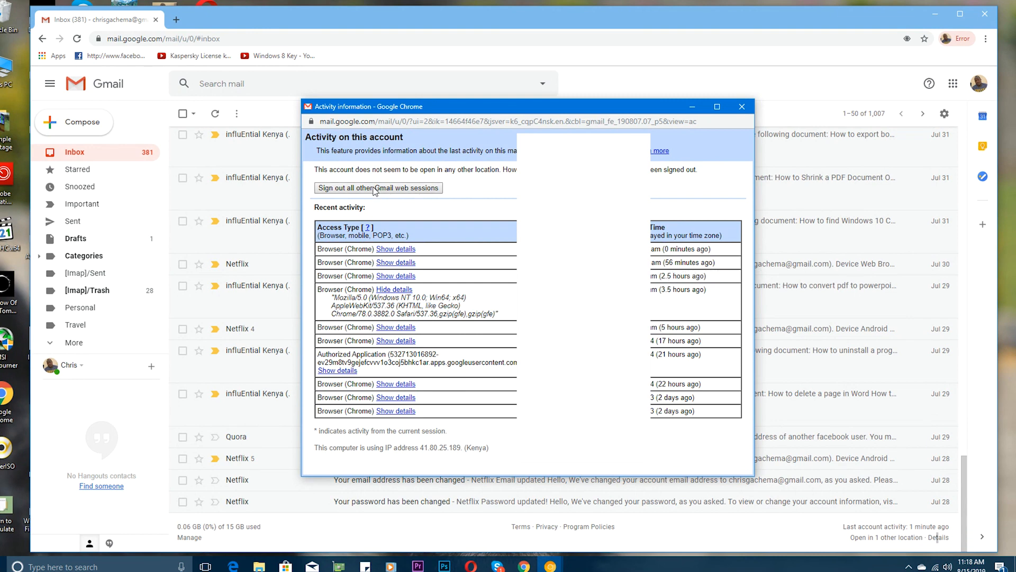
left_click(377, 188)
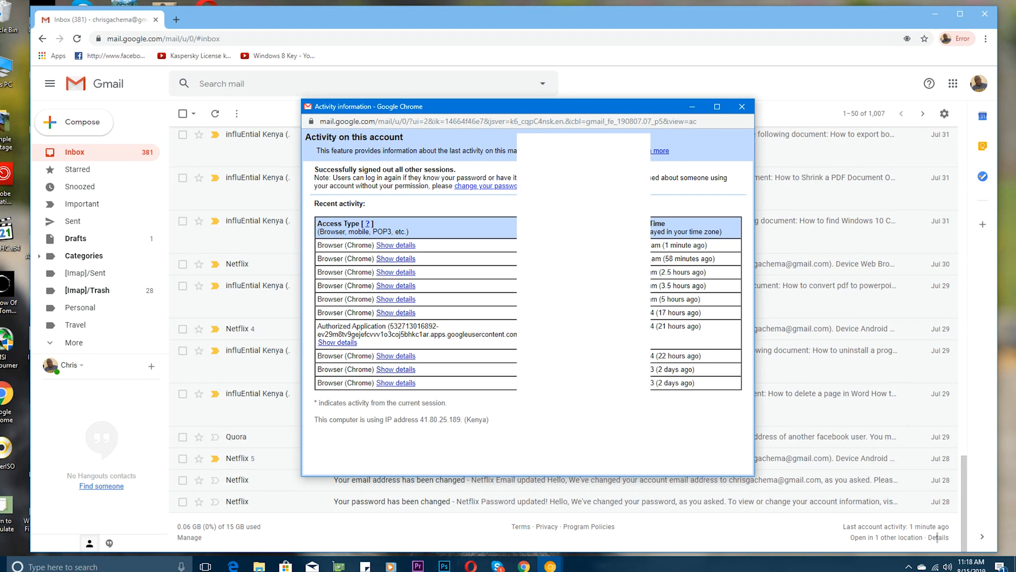
mouse_move(475, 246)
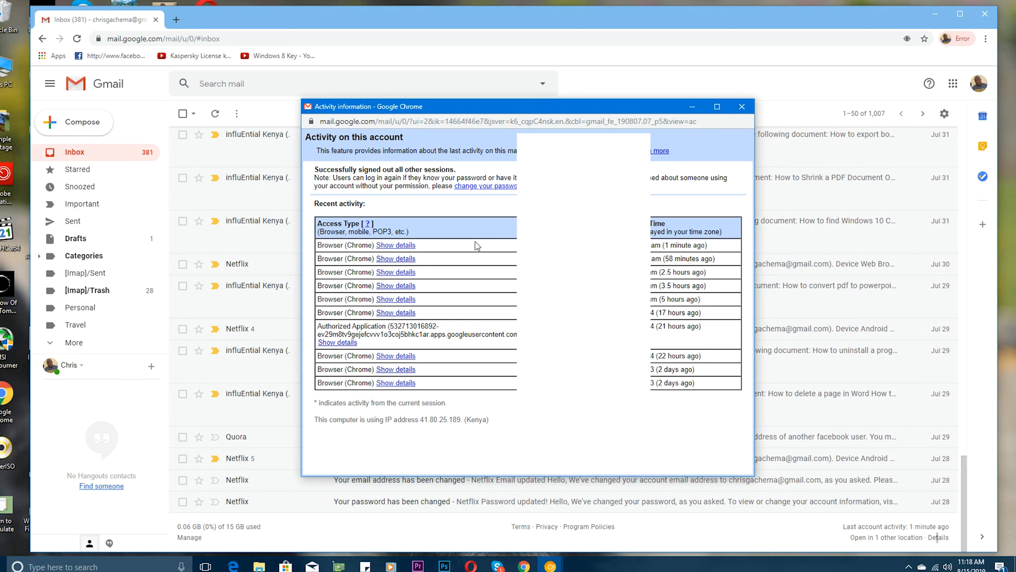
mouse_move(354, 283)
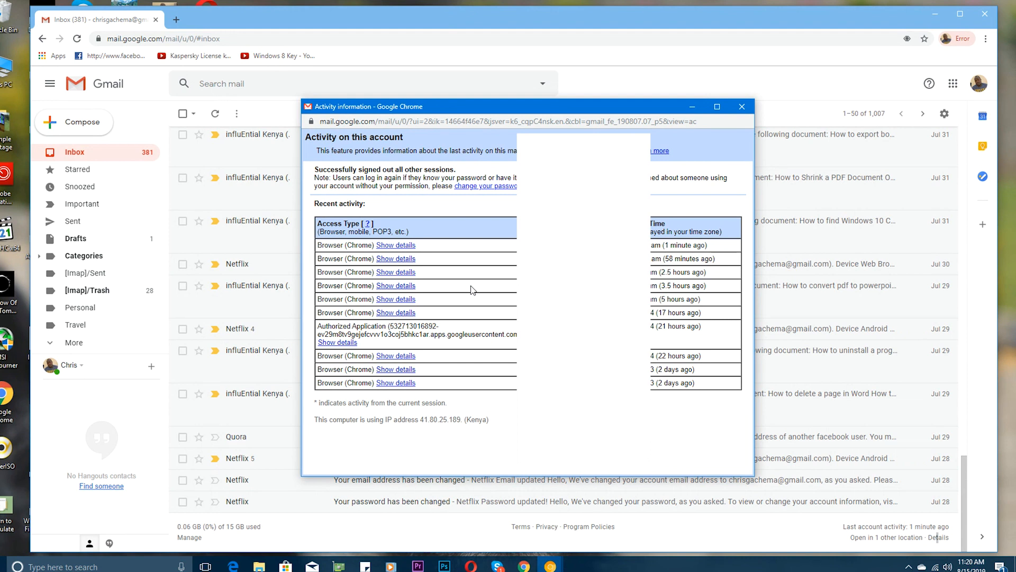
mouse_move(484, 296)
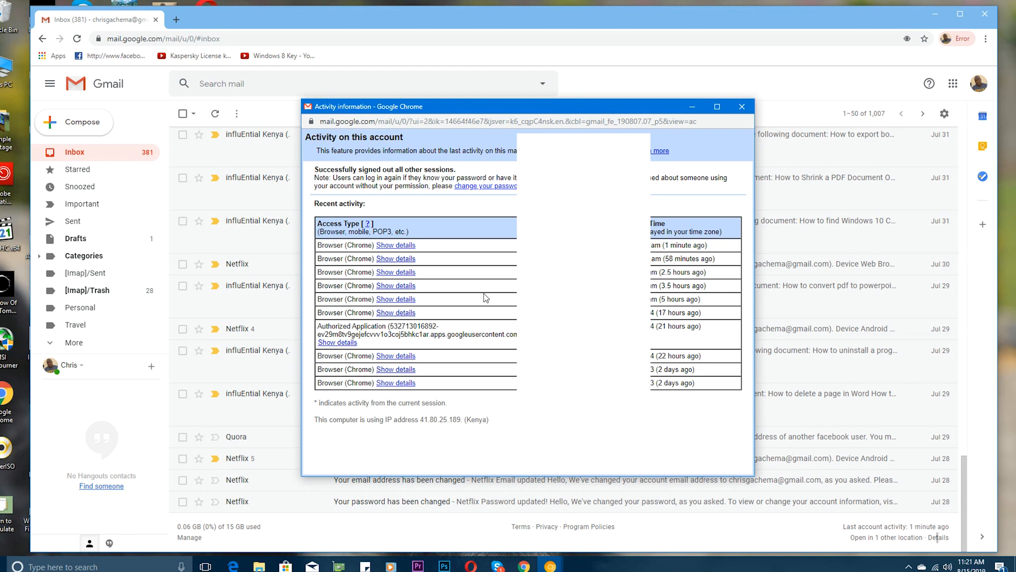